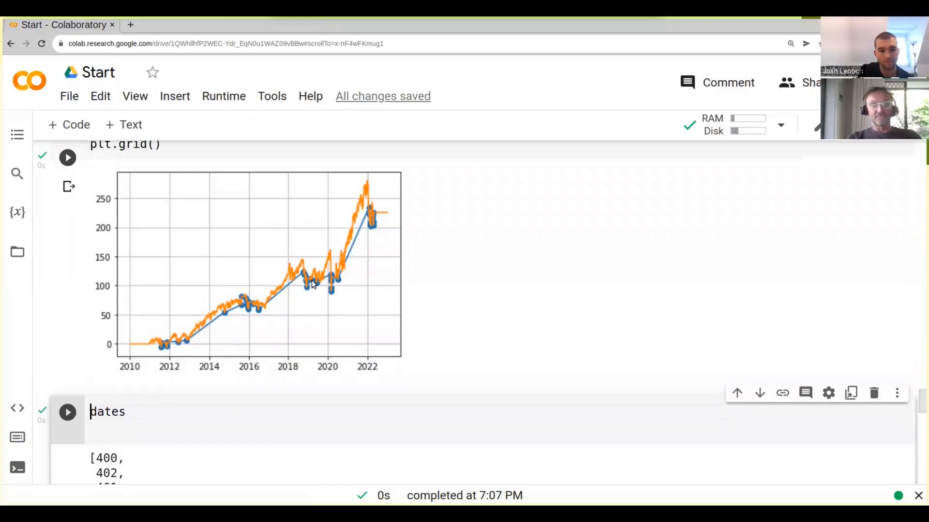
Scroll past the cumulative PnL chart toward the moving-average backtest loop cell
{"action": "scroll", "scroll_direction": "down", "scroll_amount": 3}
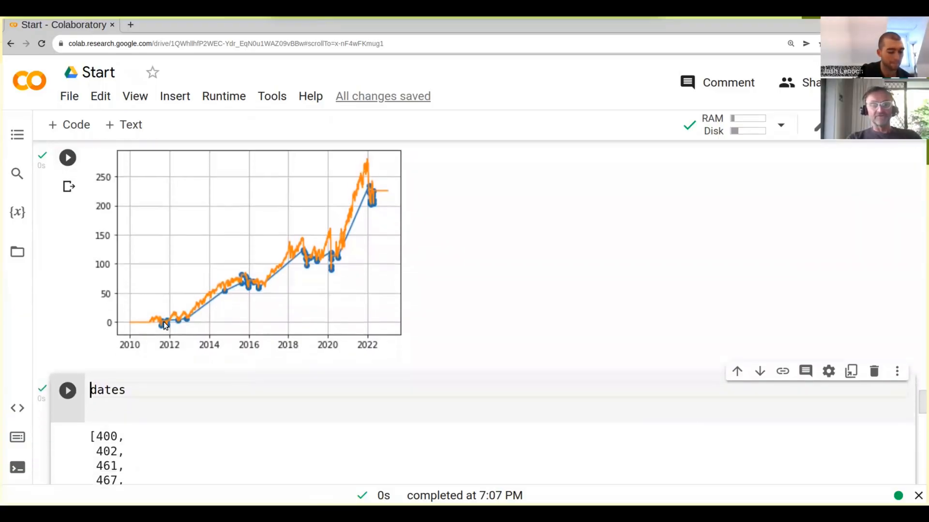
{"action": "mouse_move", "coordinate": [291, 269]}
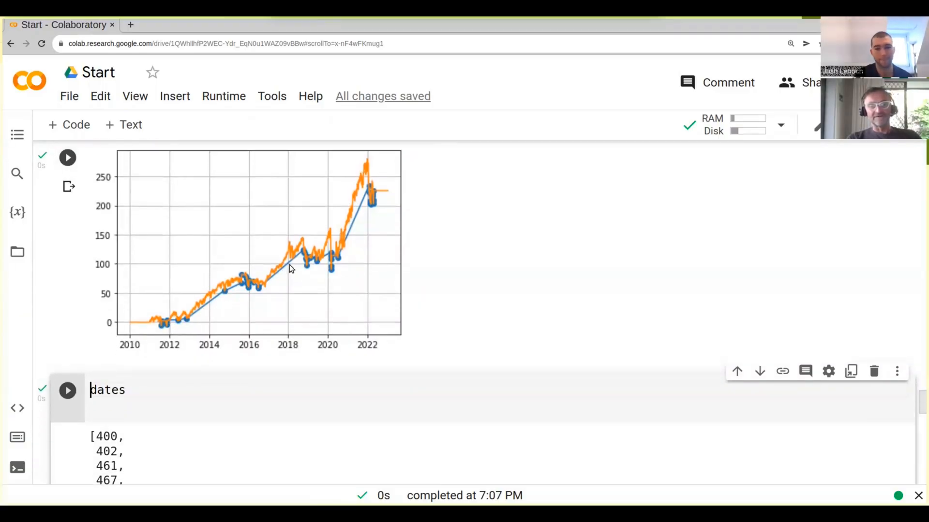
{"action": "mouse_move", "coordinate": [315, 251]}
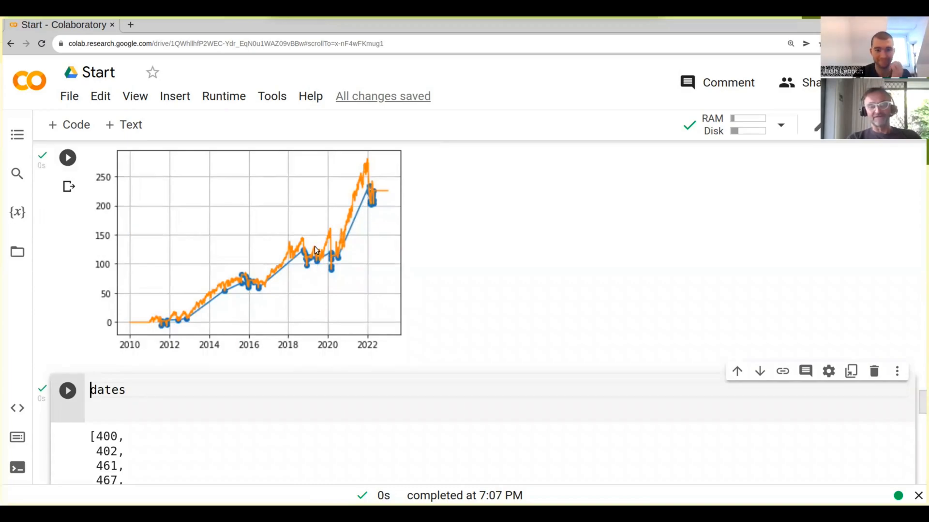
{"action": "mouse_move", "coordinate": [231, 293]}
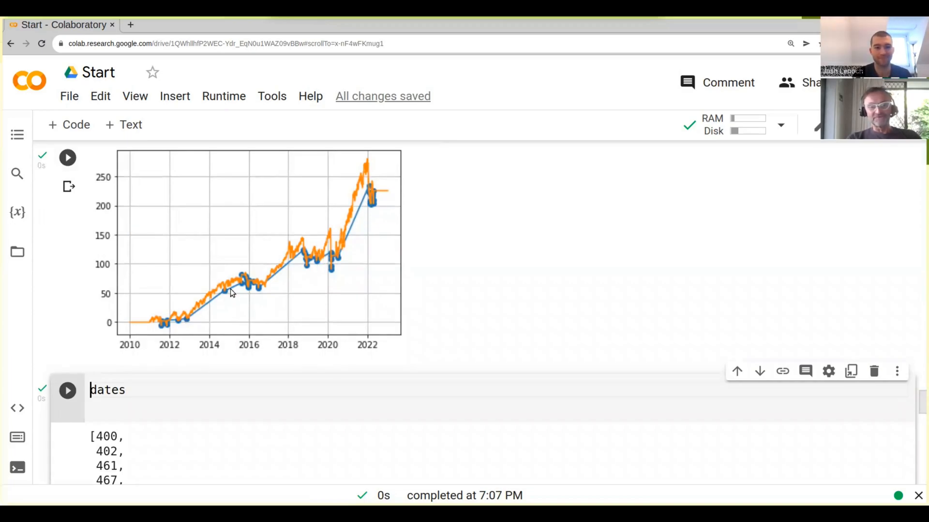
{"action": "mouse_move", "coordinate": [299, 255]}
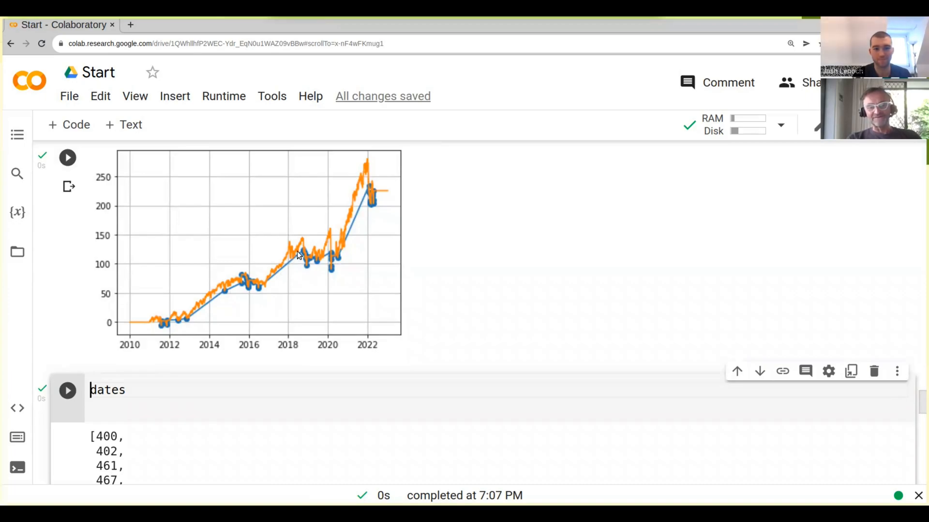
{"action": "mouse_move", "coordinate": [335, 244]}
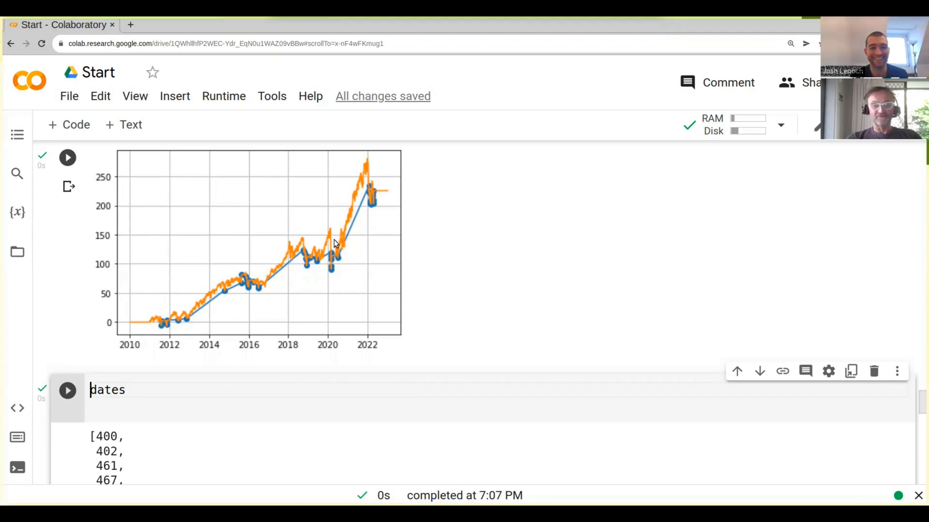
{"action": "mouse_move", "coordinate": [185, 322]}
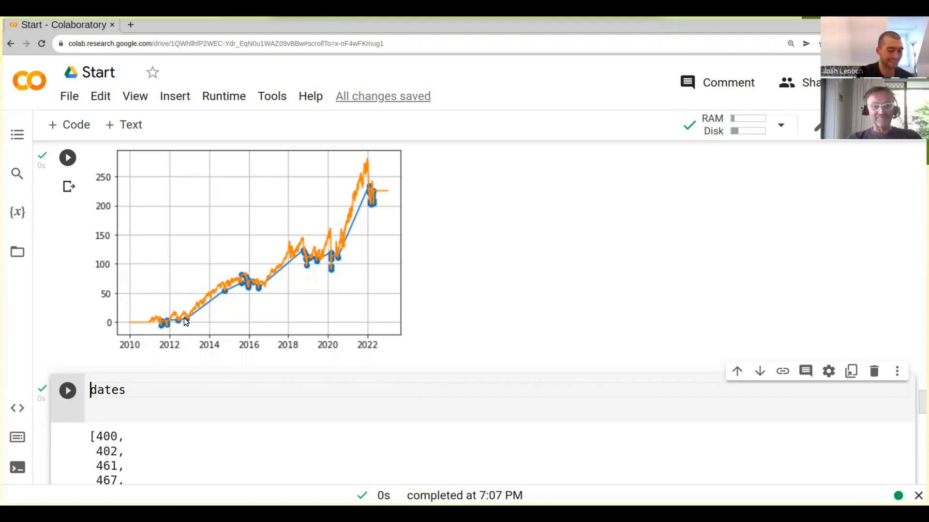
{"action": "mouse_move", "coordinate": [280, 262]}
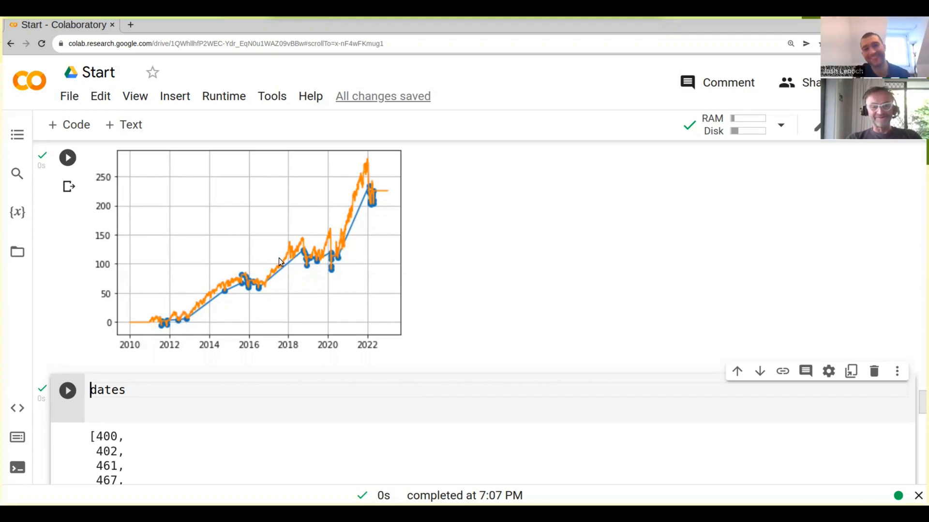
{"action": "mouse_move", "coordinate": [367, 164]}
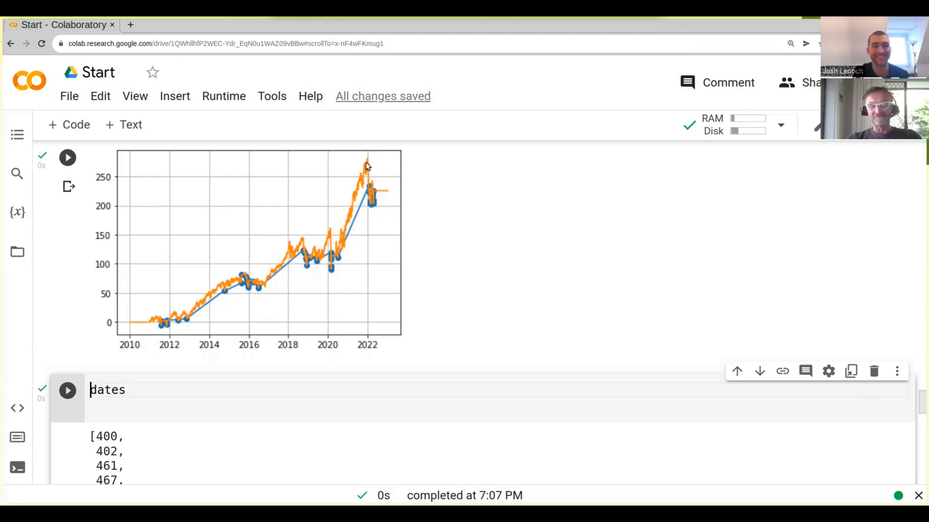
{"action": "mouse_move", "coordinate": [312, 245]}
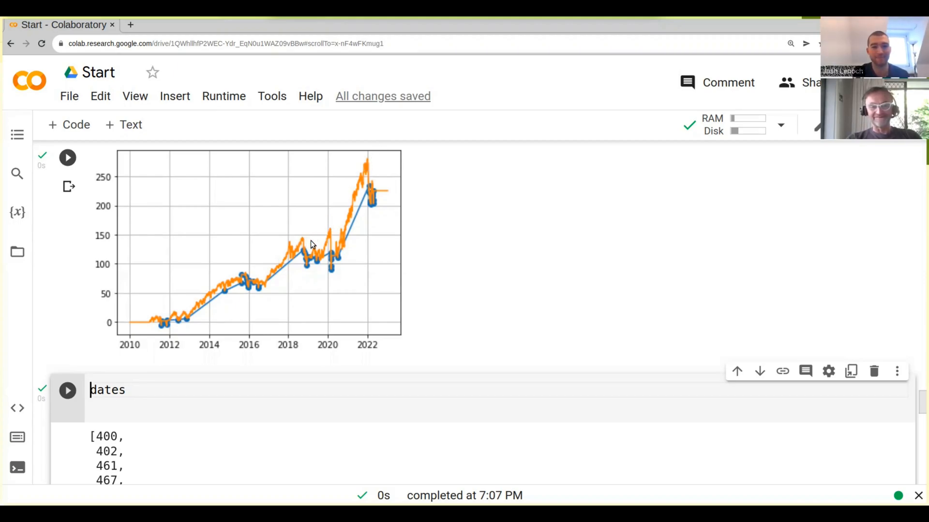
{"action": "mouse_move", "coordinate": [312, 258]}
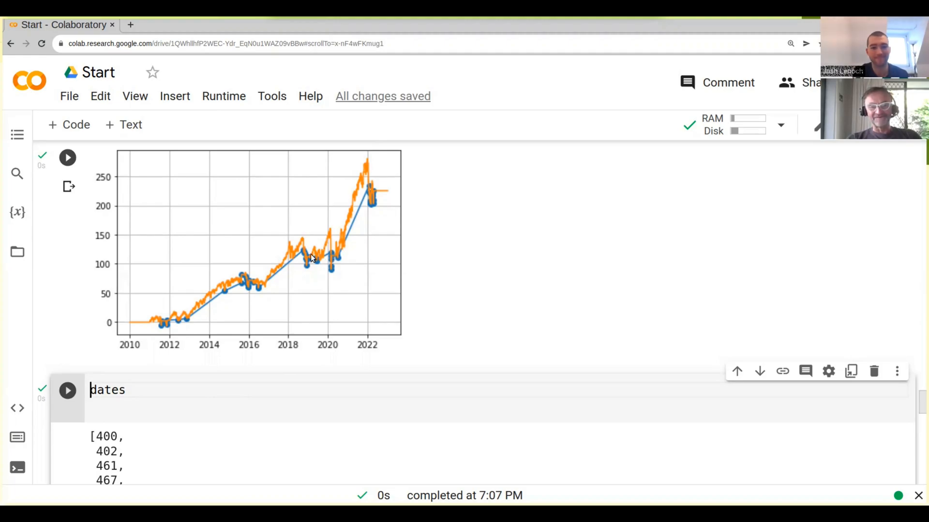
{"action": "mouse_move", "coordinate": [326, 233]}
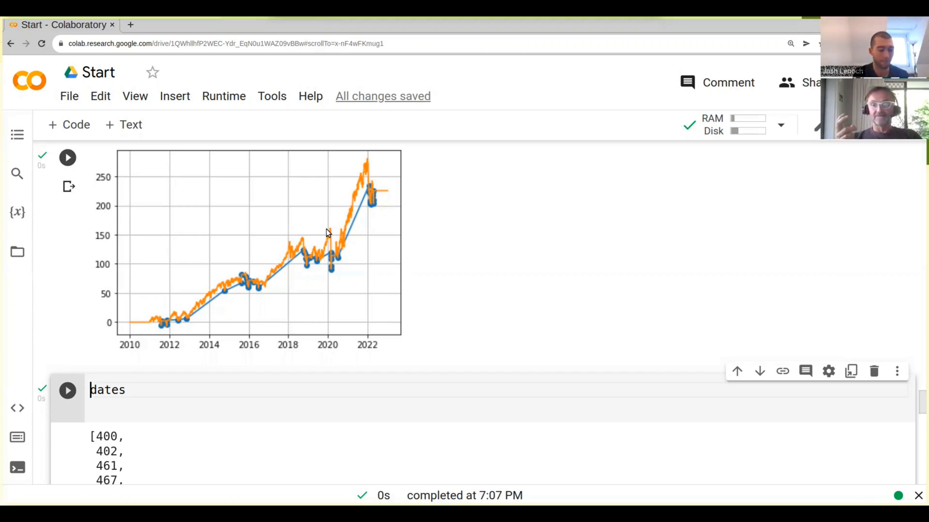
{"action": "mouse_move", "coordinate": [324, 232]}
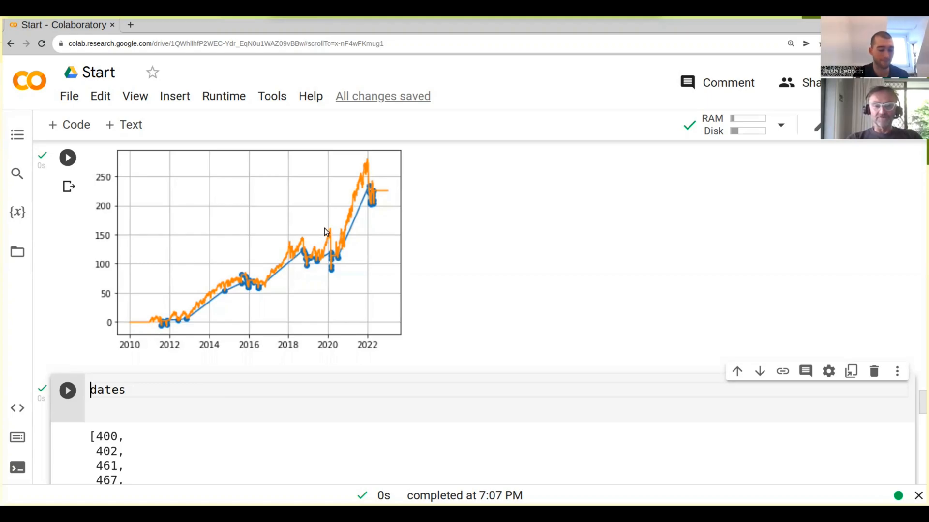
{"action": "mouse_move", "coordinate": [290, 243]}
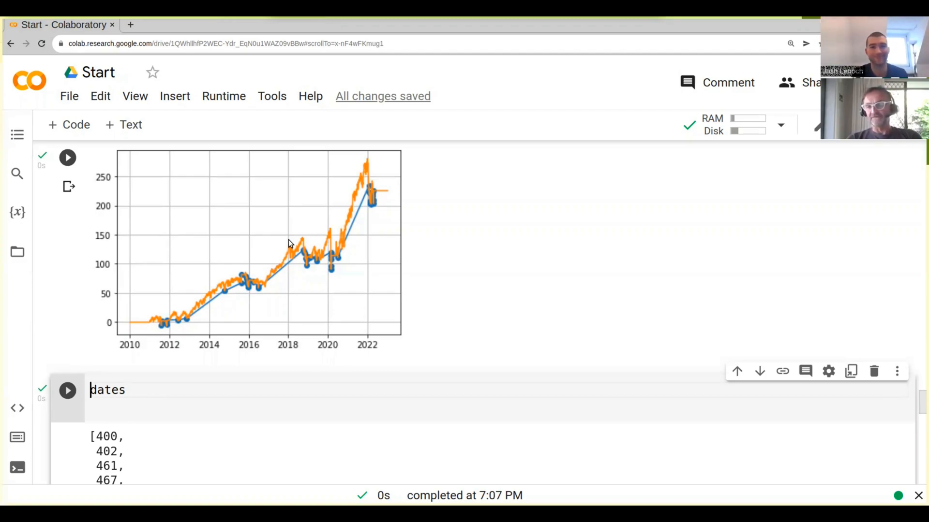
{"action": "mouse_move", "coordinate": [278, 245]}
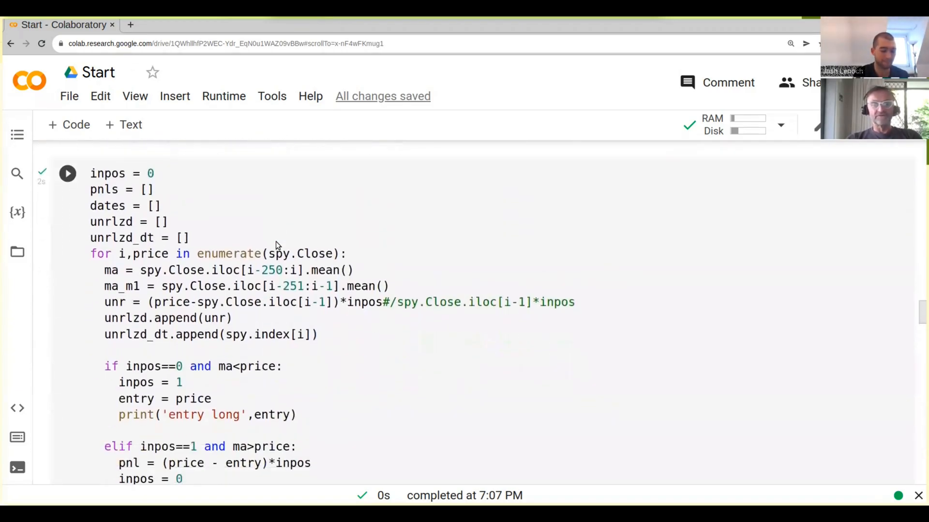
Scroll to the backtest for-loop cell to rerun its long/short entry and exit log
{"action": "scroll", "scroll_direction": "down", "scroll_amount": 3}
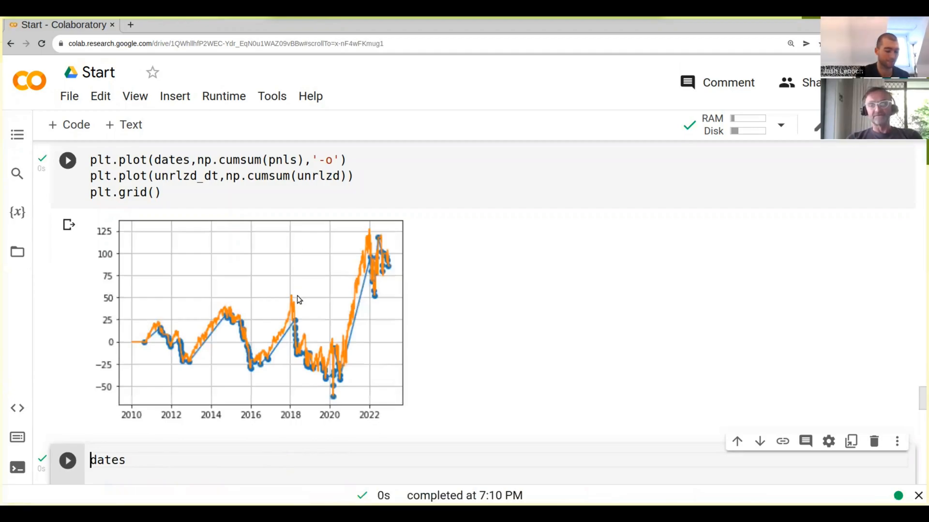
{"action": "mouse_move", "coordinate": [291, 313]}
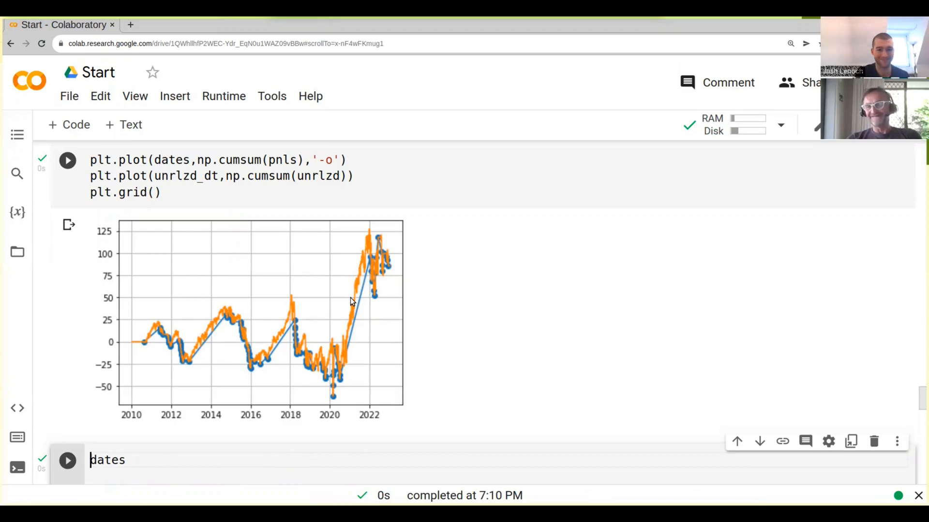
{"action": "mouse_move", "coordinate": [263, 349]}
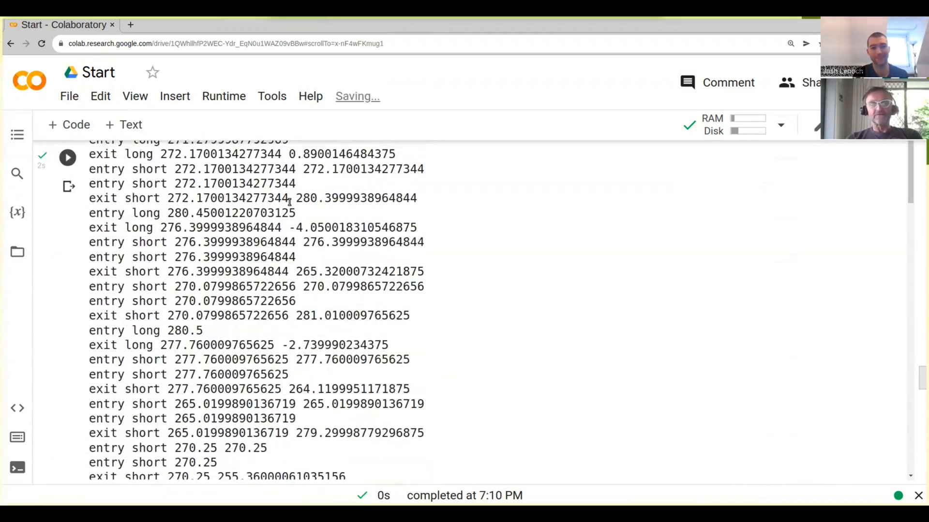
Scroll through the backtest cell's pnl and unr lines and its regenerated trade log
{"action": "scroll", "scroll_direction": "down", "scroll_amount": 3}
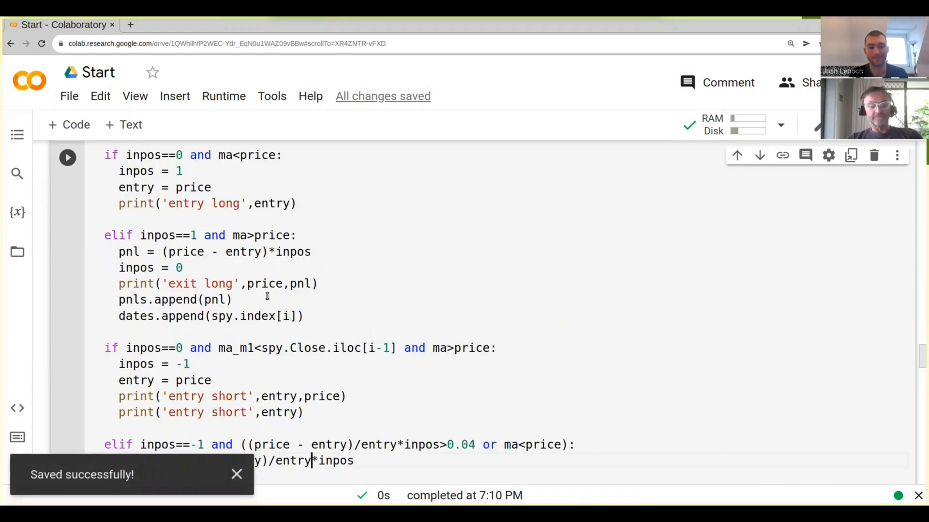
{"action": "scroll", "scroll_direction": "up", "scroll_amount": 3}
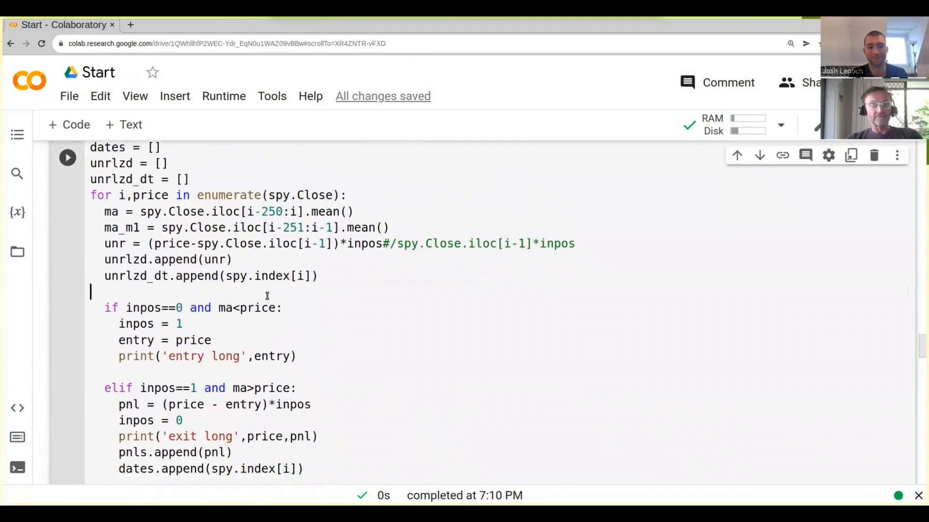
{"action": "scroll", "scroll_direction": "down", "scroll_amount": 3}
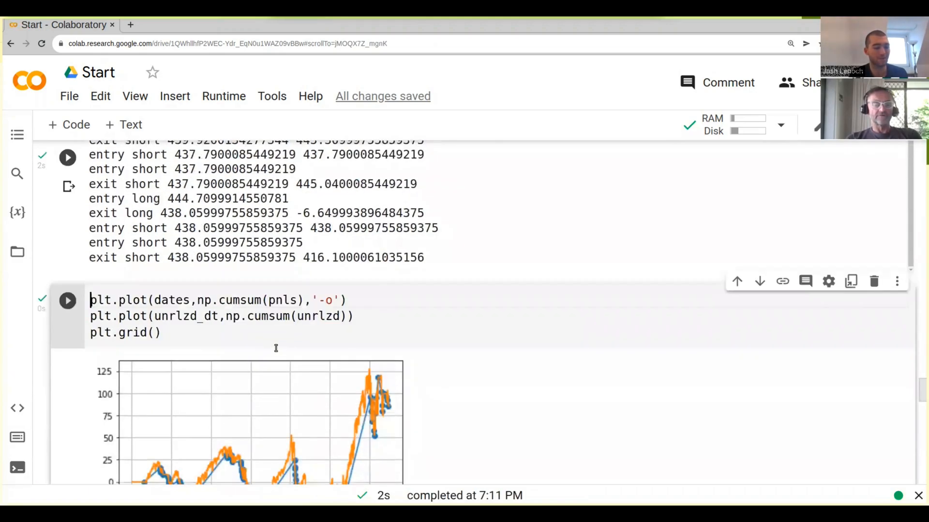
{"action": "scroll", "scroll_direction": "down", "scroll_amount": 3}
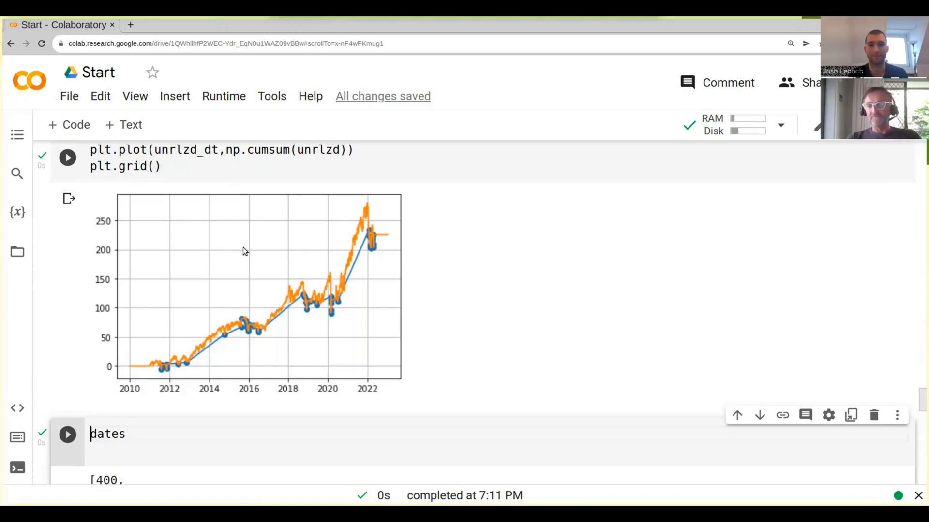
{"action": "mouse_move", "coordinate": [273, 286]}
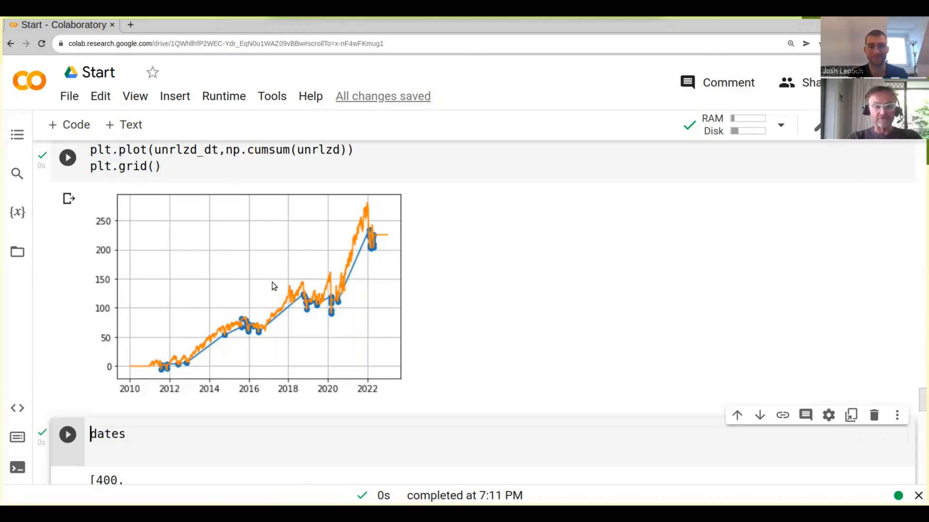
{"action": "mouse_move", "coordinate": [365, 203]}
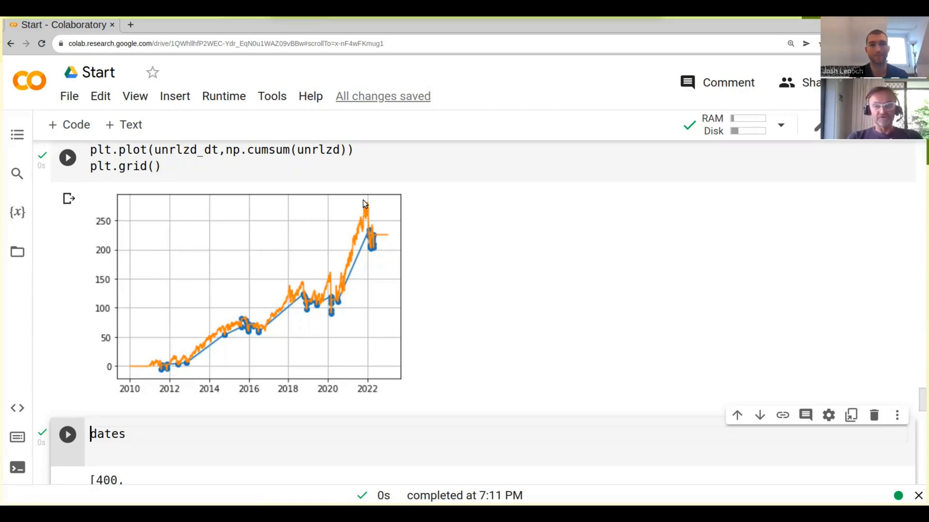
{"action": "mouse_move", "coordinate": [324, 220]}
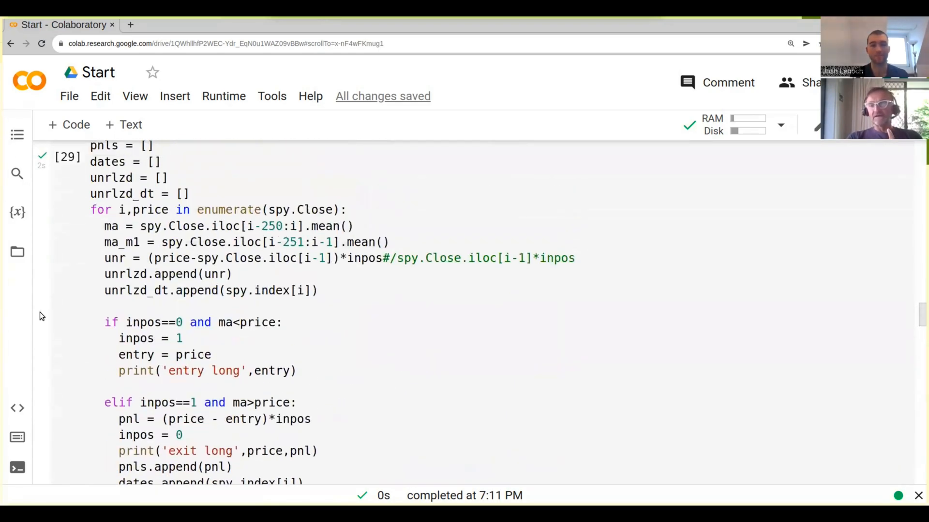
Insert /entry before *inpos in both the long and short exit pnl formulas
{"action": "scroll", "scroll_direction": "down", "scroll_amount": 3}
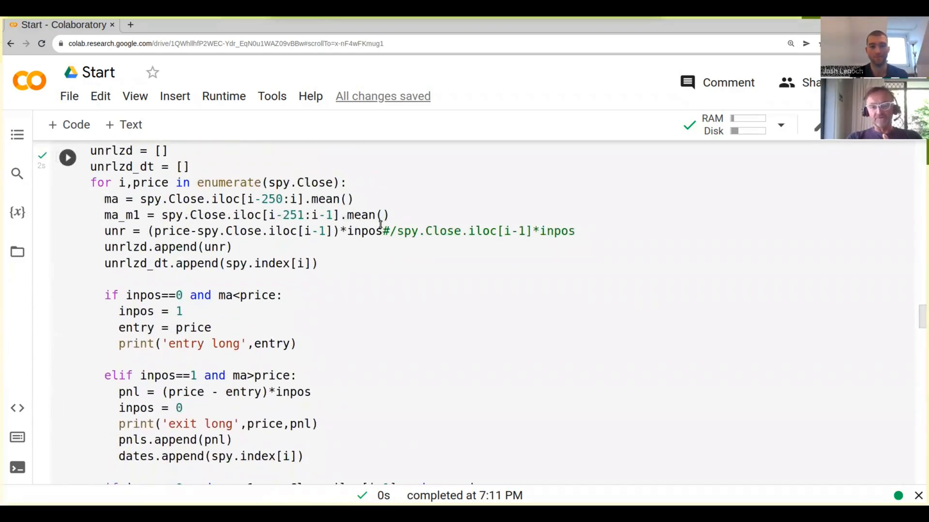
{"action": "left_click", "coordinate": [391, 231]}
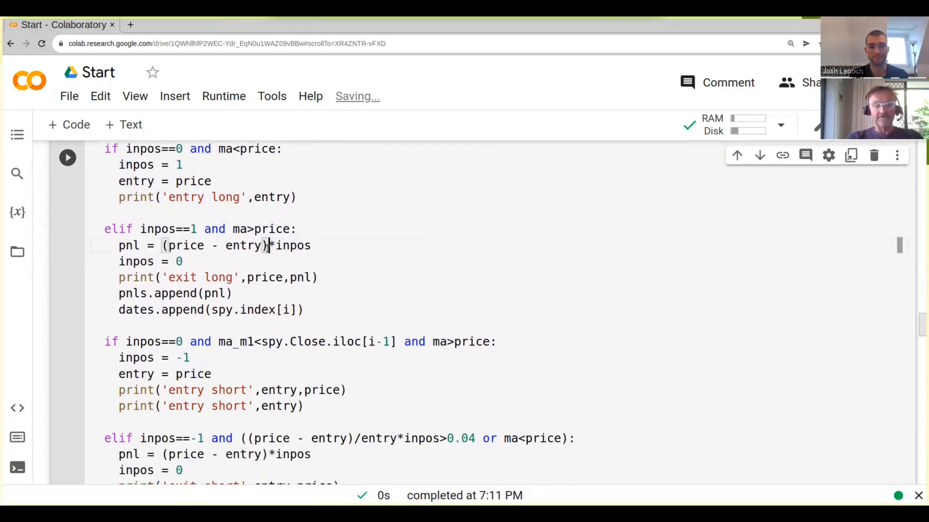
{"action": "type", "text": "/entry"}
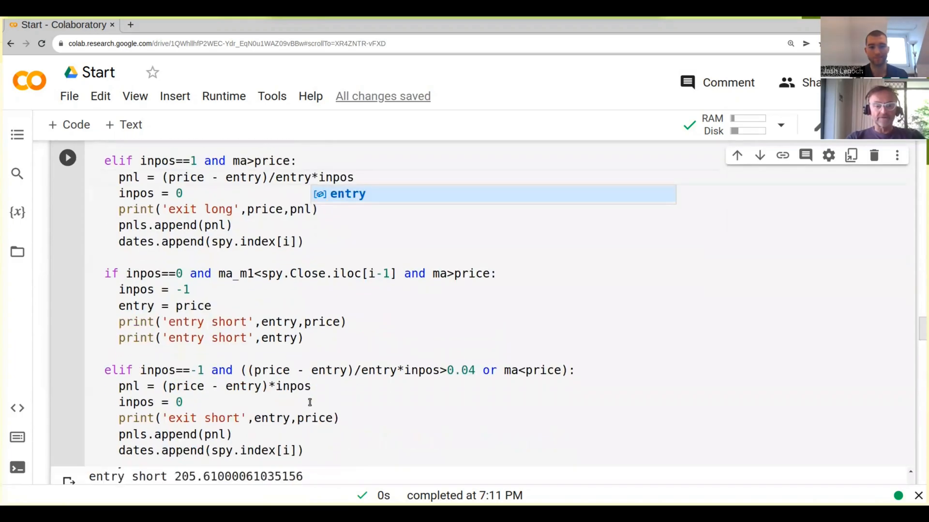
{"action": "scroll", "scroll_direction": "down", "scroll_amount": 3}
{"action": "type", "text": "/"}
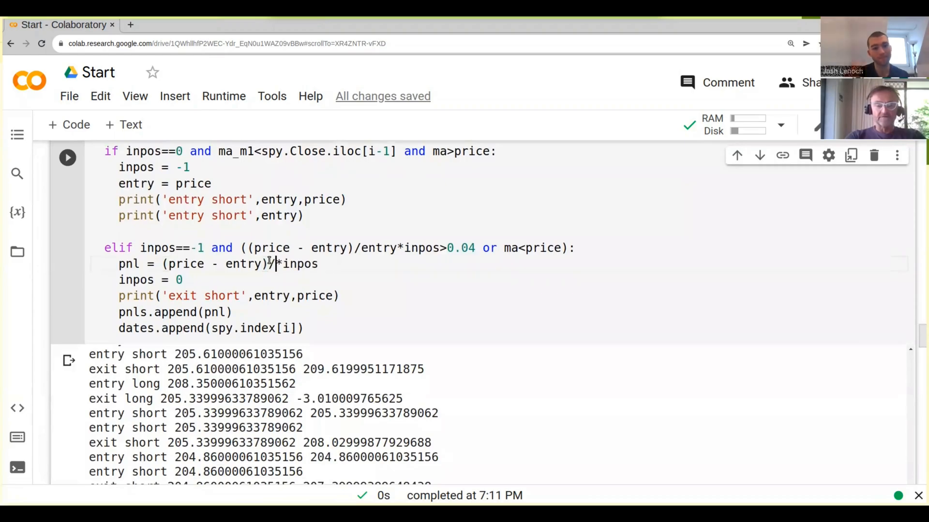
{"action": "type", "text": "ent"}
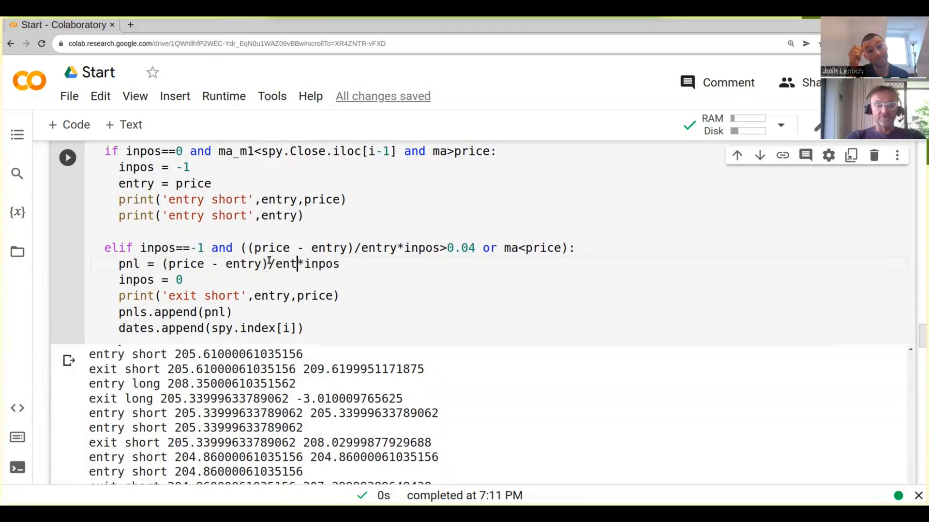
{"action": "scroll", "scroll_direction": "down", "scroll_amount": 3}
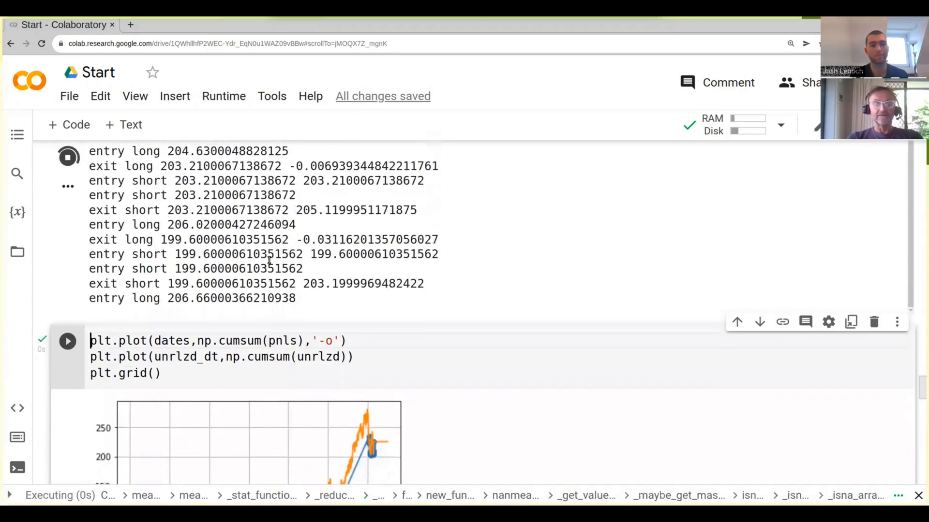
Rerun the plt.plot cell to redraw cumulative PnL from percentage returns
{"action": "scroll", "scroll_direction": "down", "scroll_amount": 3}
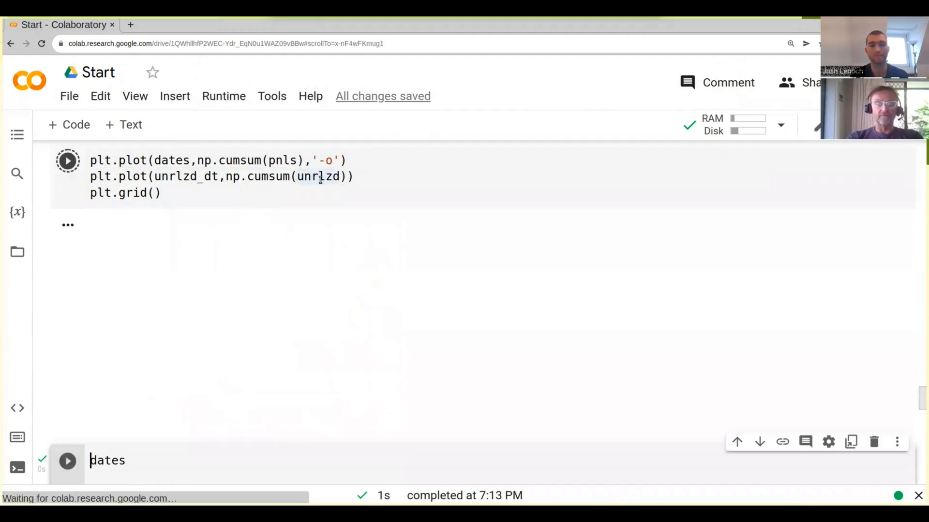
{"action": "left_click", "coordinate": [67, 161]}
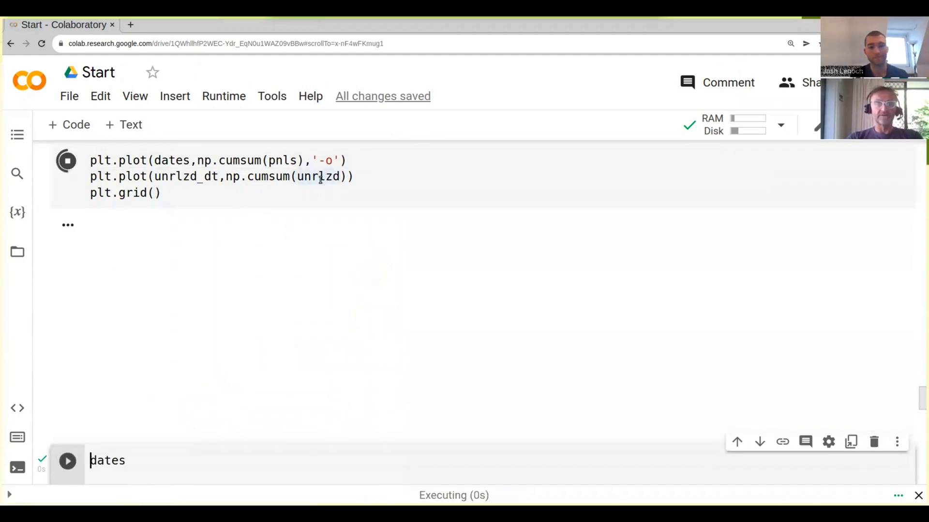